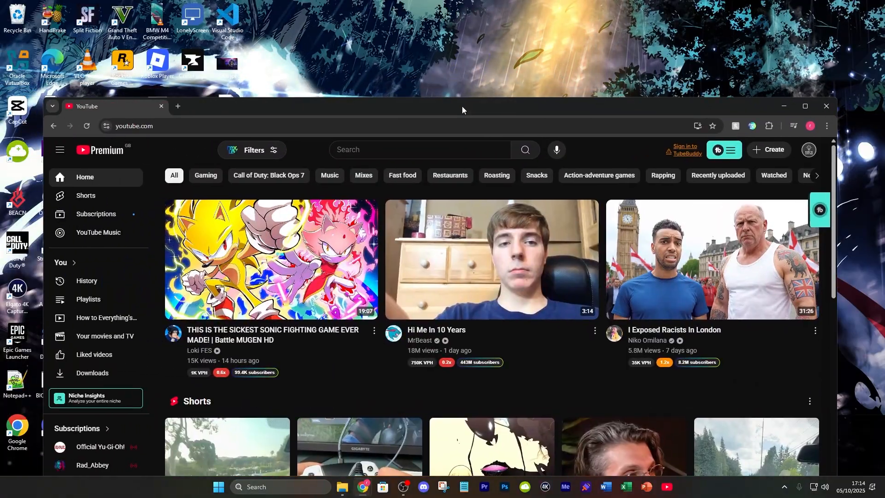
# - Maximize the browser window showing the YouTube home page
pyautogui.click(805, 105)
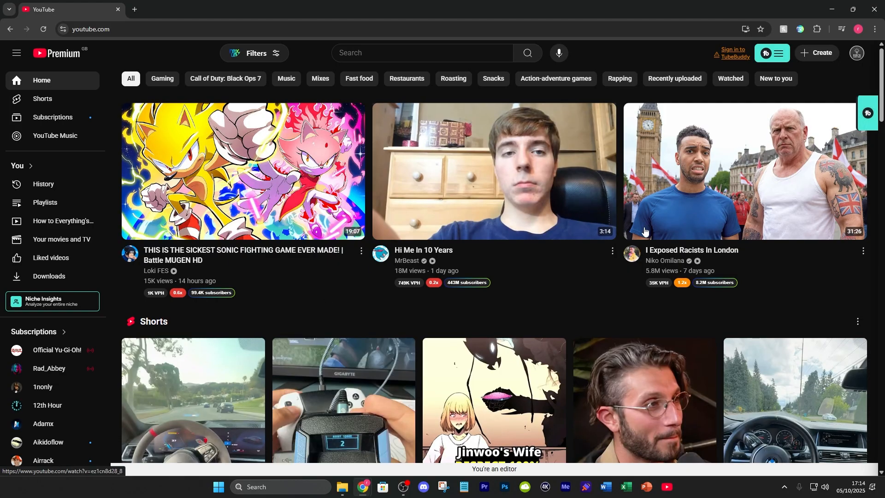
pyautogui.moveTo(407, 326)
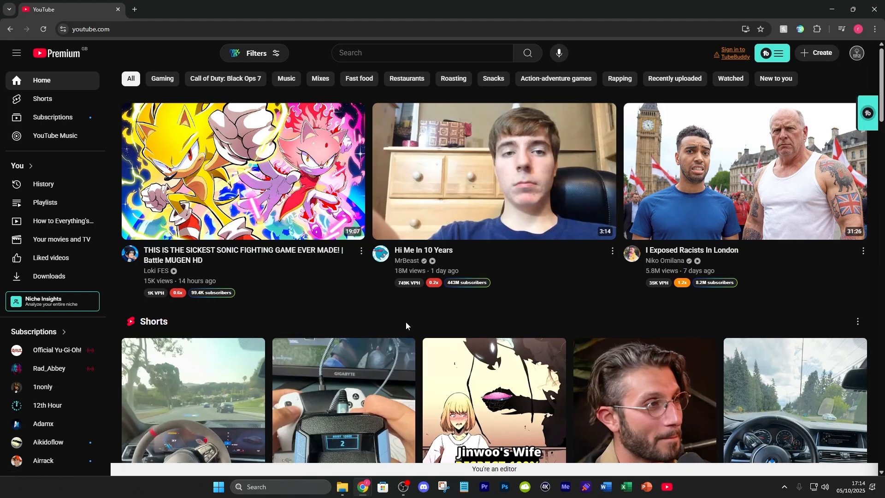
pyautogui.moveTo(373, 296)
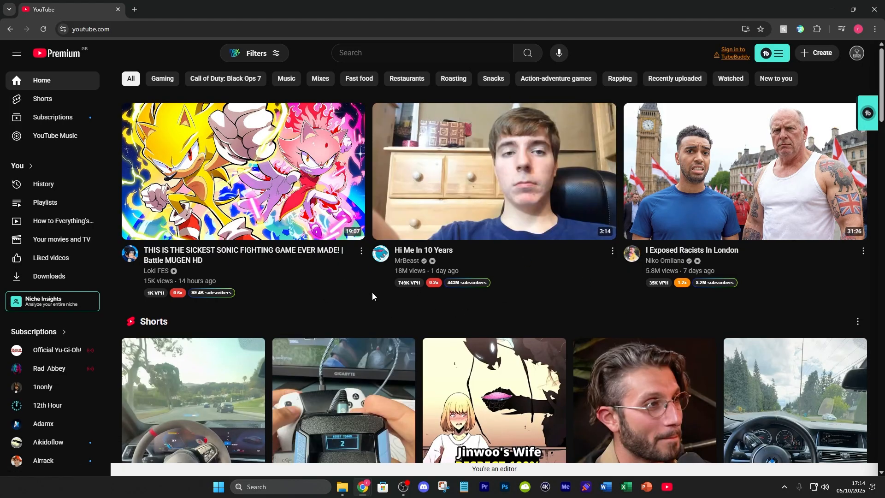
pyautogui.moveTo(812, 238)
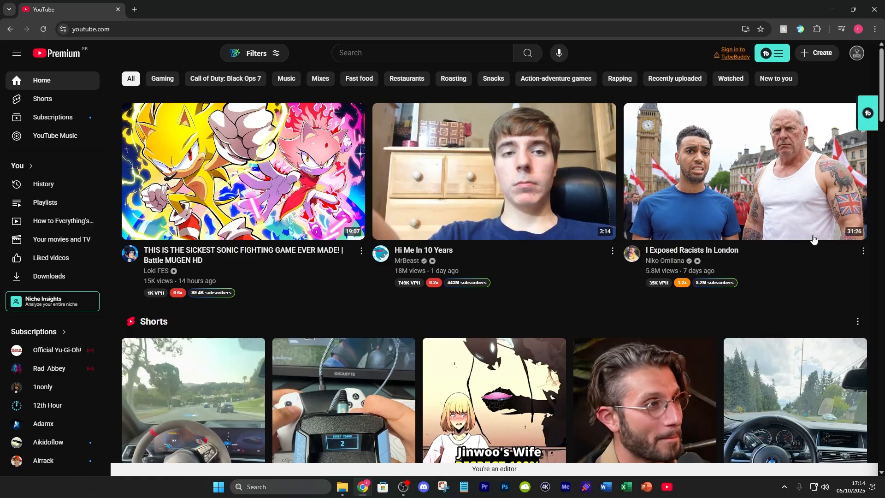
pyautogui.moveTo(644, 347)
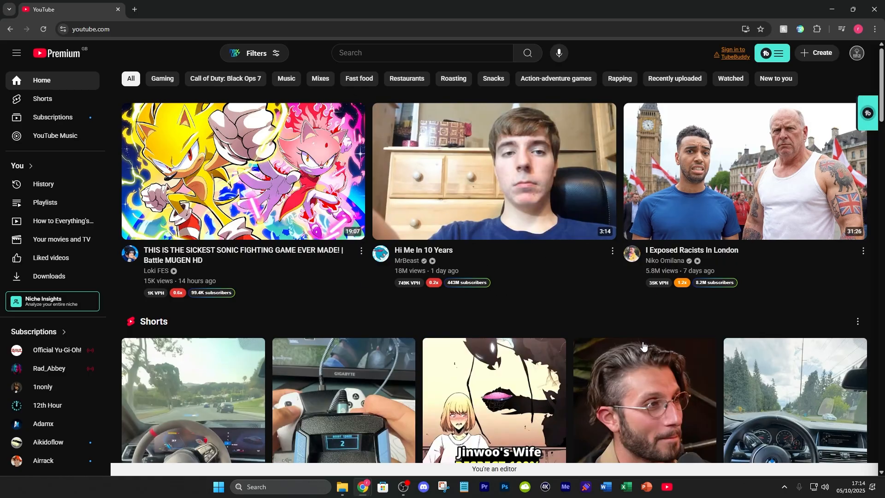
# - Open 'I Exposed Racists In London' and start downloading it for offline viewing
pyautogui.click(743, 171)
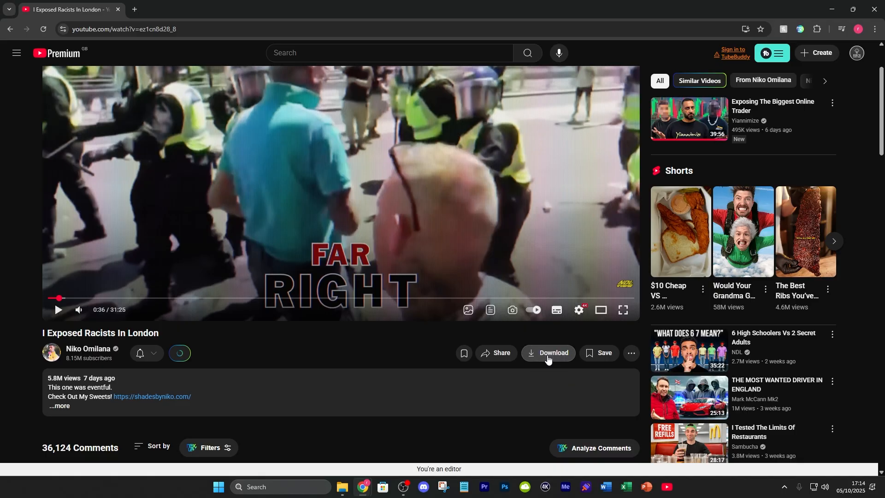
pyautogui.click(546, 352)
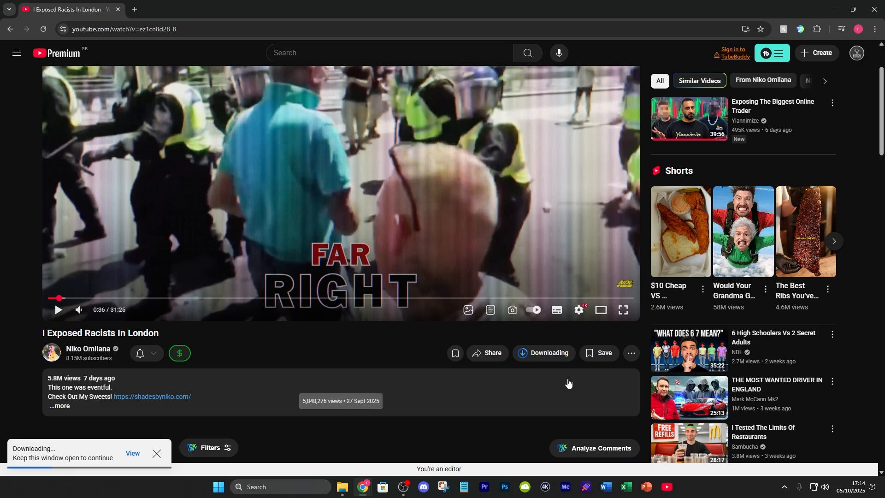
pyautogui.moveTo(579, 309)
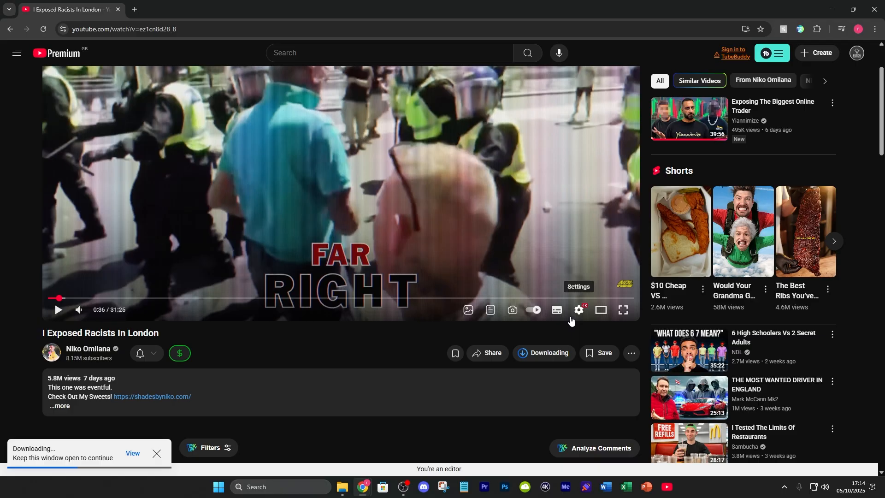
# - Return to the YouTube home page and switch to YouTube Studio from the account menu
pyautogui.click(9, 29)
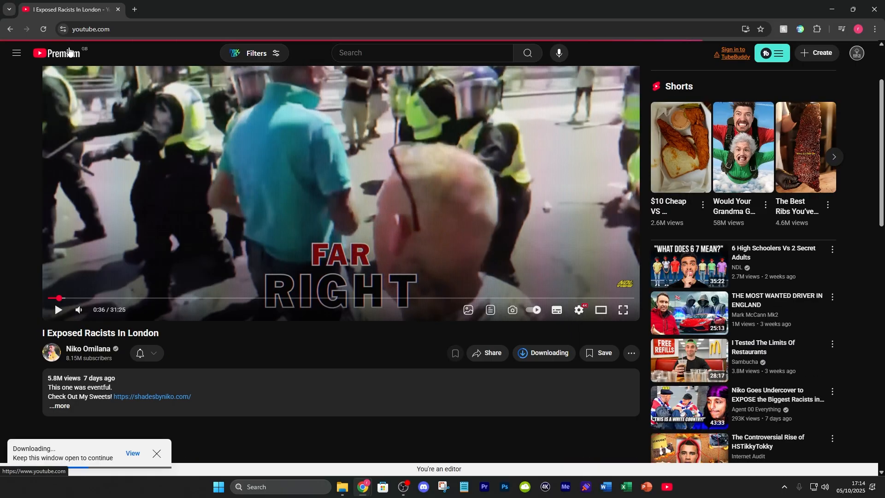
pyautogui.click(856, 53)
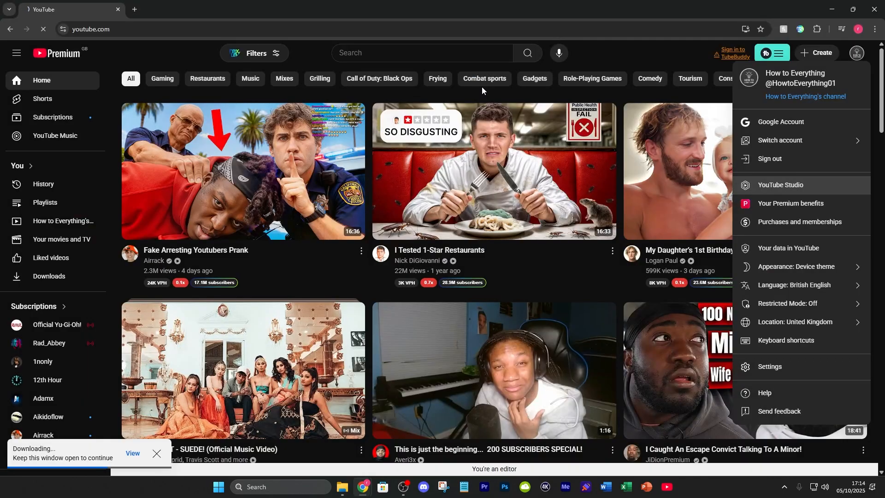
pyautogui.click(780, 185)
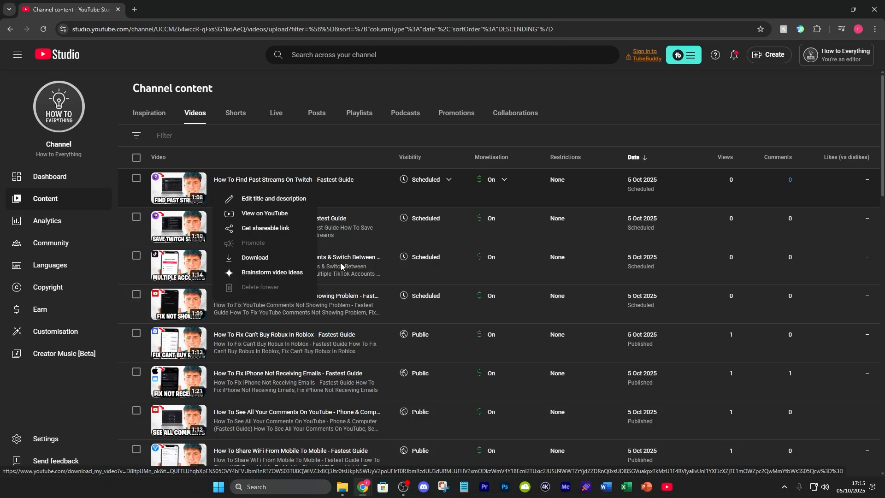
# - Download 'How To Find Past Streams On Twitch - Fastest Guide' from its options menu
pyautogui.click(264, 88)
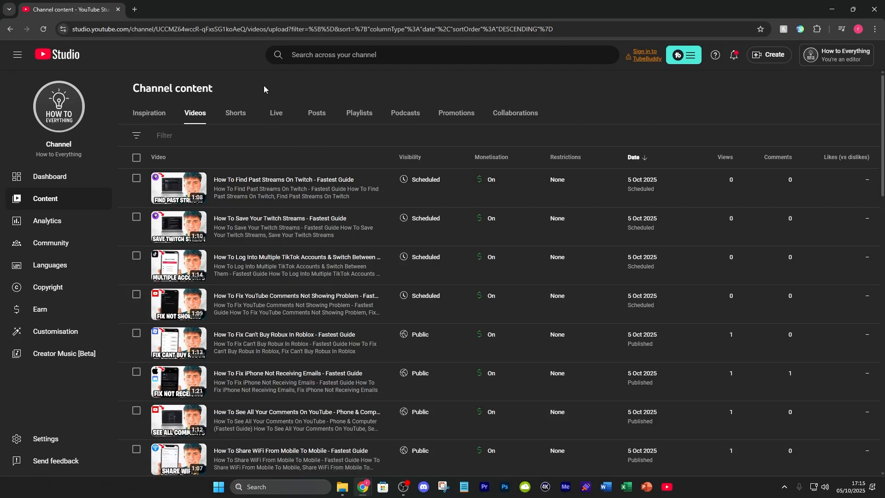
pyautogui.moveTo(265, 80)
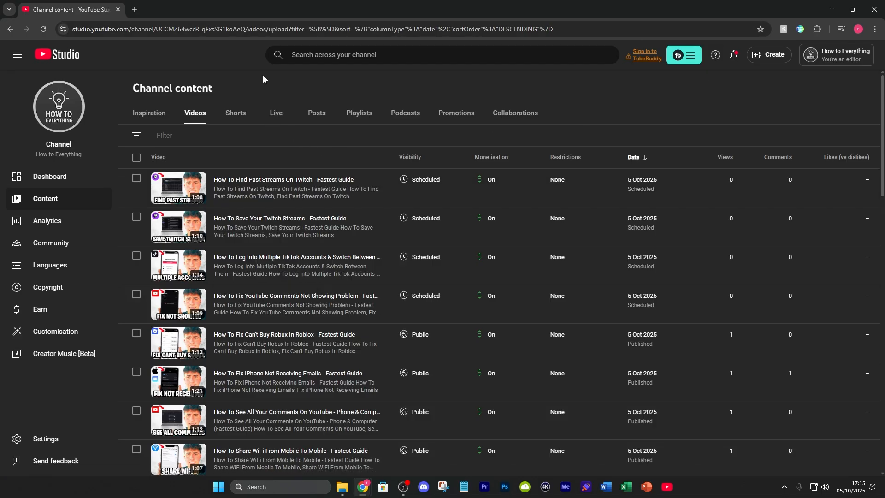